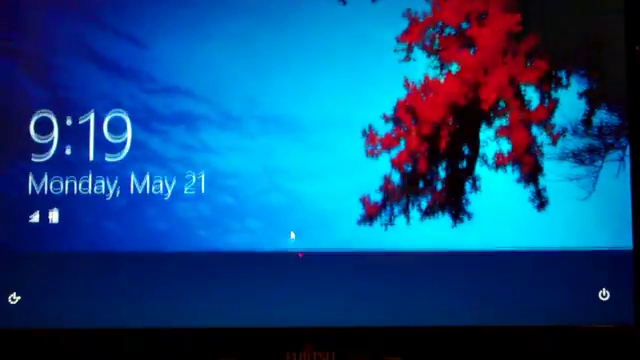
Step: Dismiss the lock screen and sign in to reach the Start screen of app tiles
left_click(300, 236)
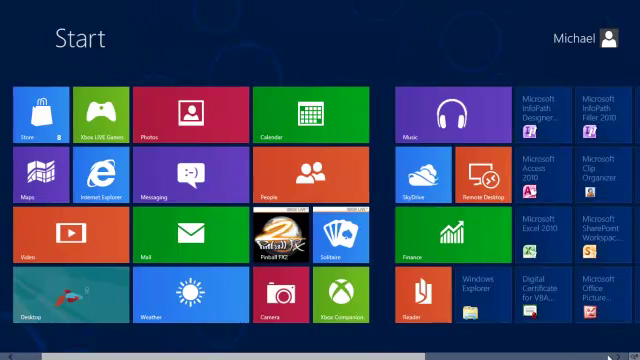
Step: Scroll back and forth through the Start screen tiles toward the Skitch tile
scroll("right", 3)
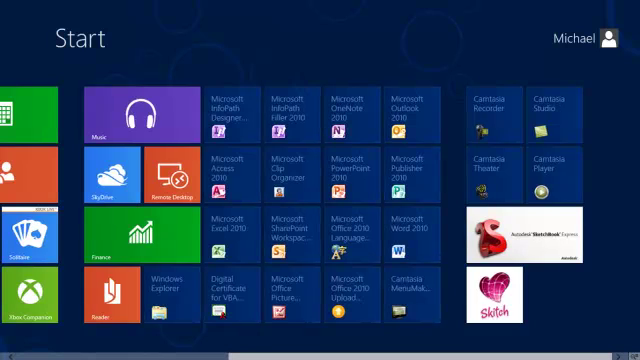
scroll("left", 3)
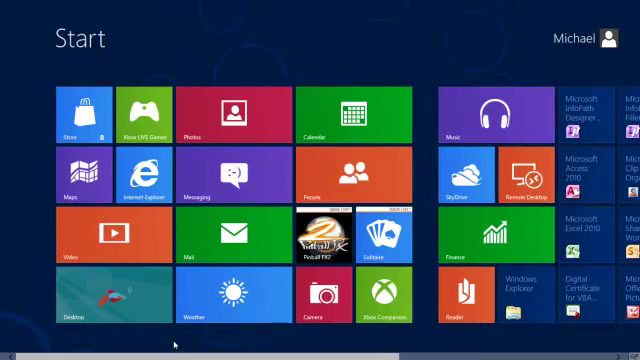
mouse_move(410, 350)
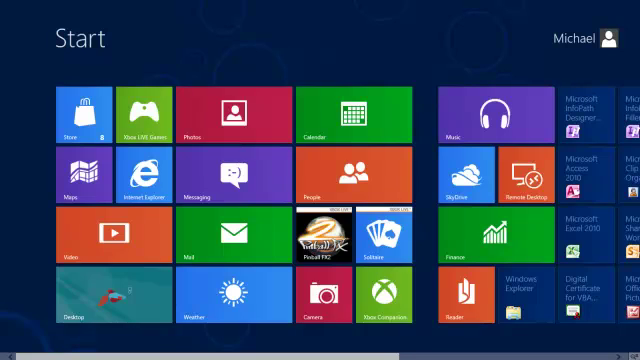
scroll("right", 3)
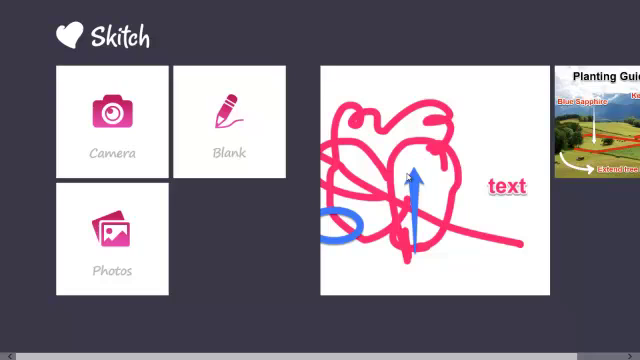
Step: Draw a pink arch and ellipse on a blank Skitch canvas and start saving it to Pictures
left_click(228, 124)
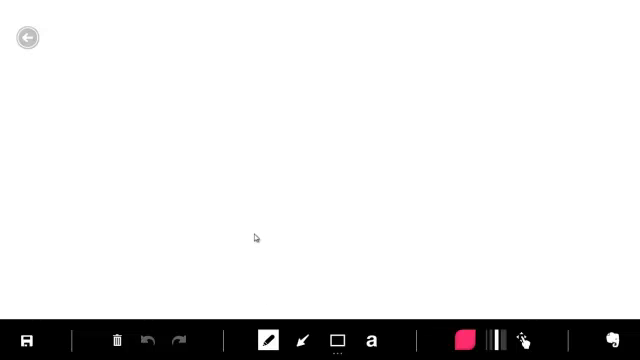
left_click_drag(250, 230, 328, 180)
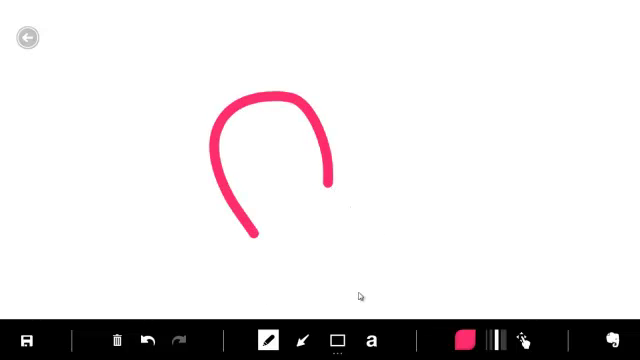
left_click(340, 340)
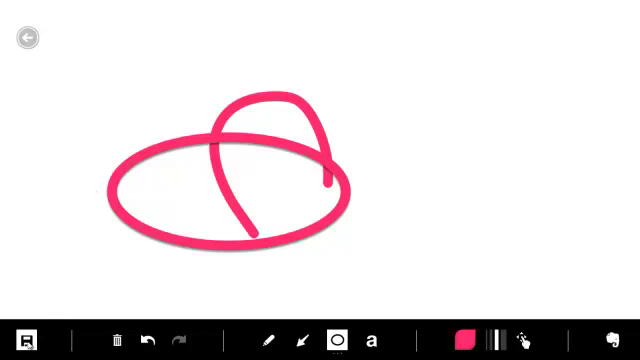
left_click(32, 340)
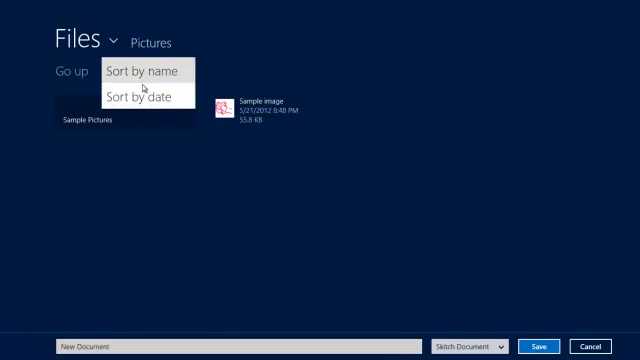
Step: Sort the Pictures files in the save picker by date
left_click(140, 94)
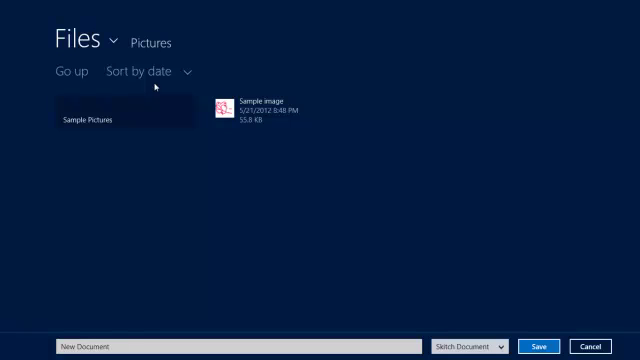
mouse_move(234, 194)
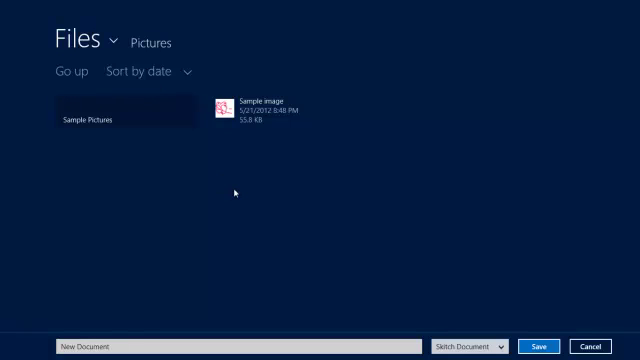
mouse_move(530, 308)
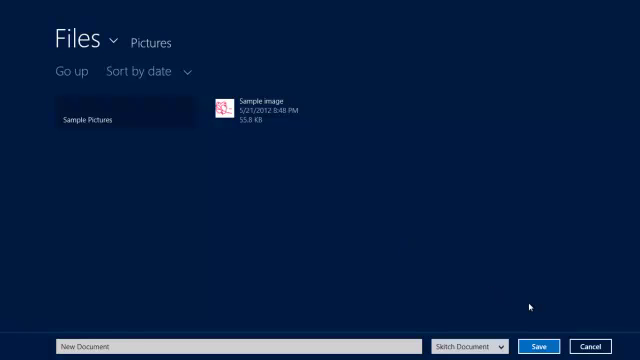
mouse_move(538, 312)
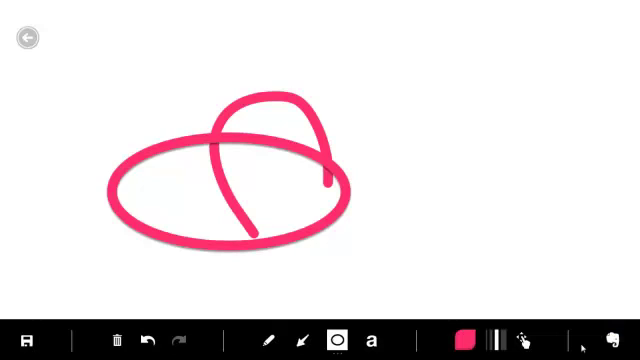
mouse_move(478, 264)
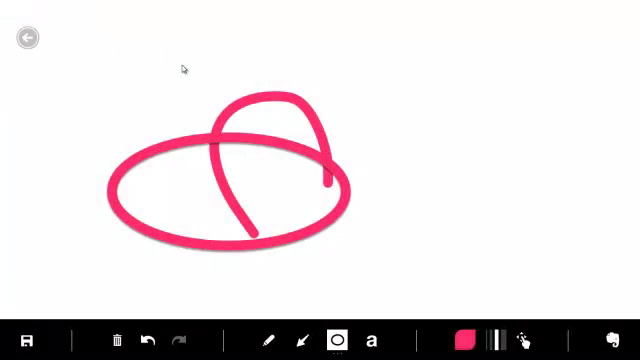
mouse_move(340, 28)
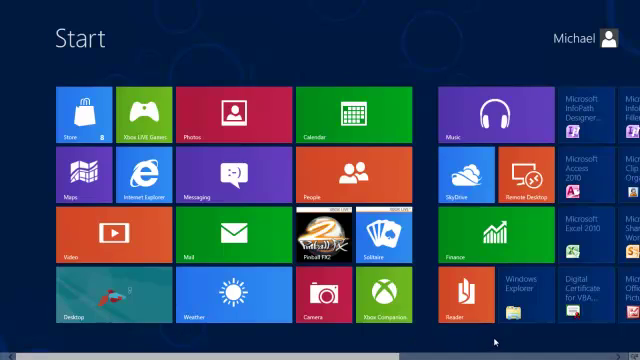
mouse_move(516, 296)
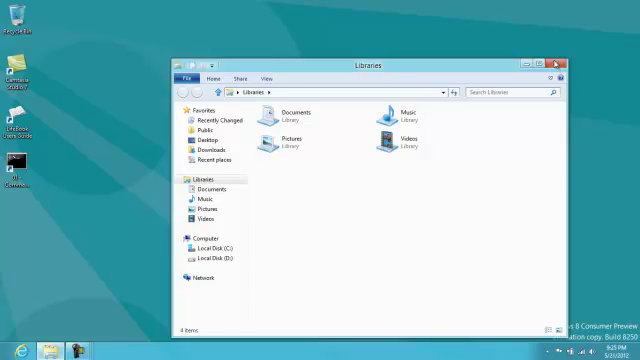
Step: Close the Libraries Explorer window to show the fish-wallpaper desktop
left_click(556, 60)
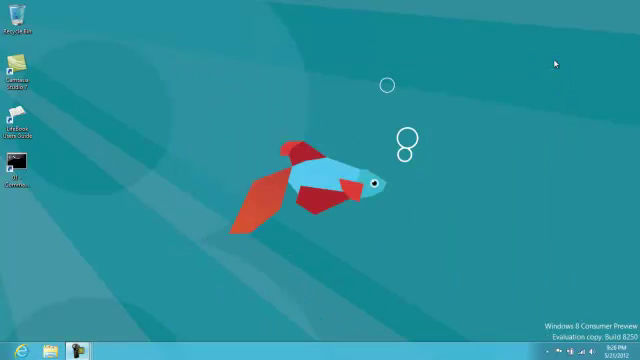
mouse_move(108, 296)
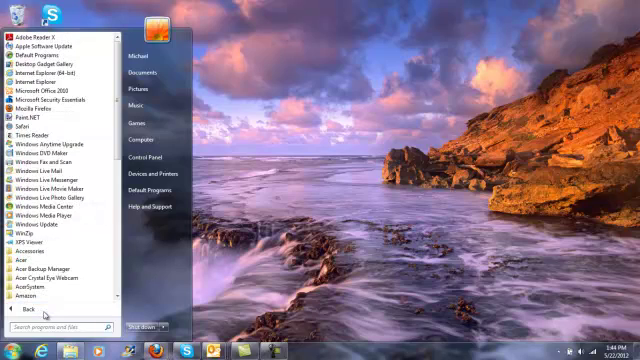
Step: Return from All Programs to the pinned programs in the Windows 7 Start menu
left_click(40, 298)
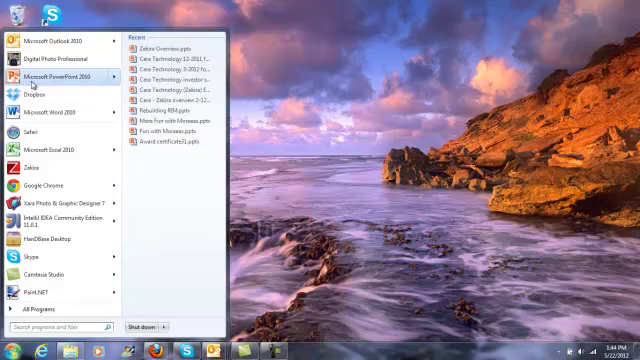
mouse_move(50, 238)
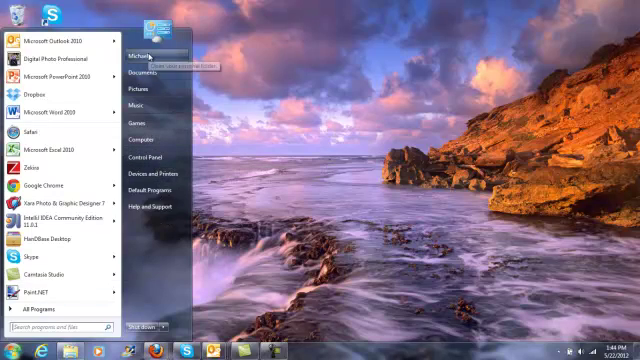
mouse_move(148, 116)
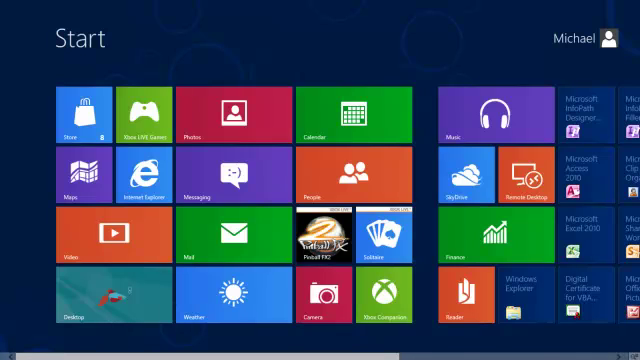
Step: Scroll right through the Start screen tiles toward the Desktop tile
scroll("right", 3)
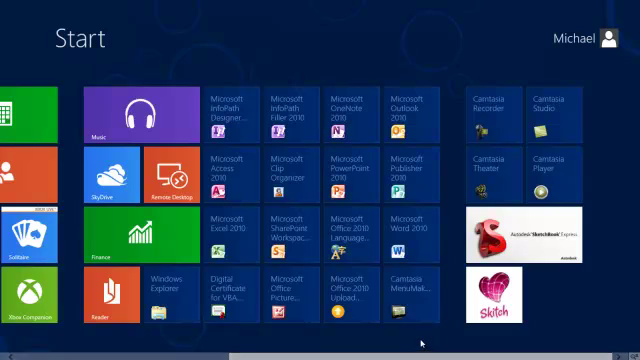
mouse_move(332, 228)
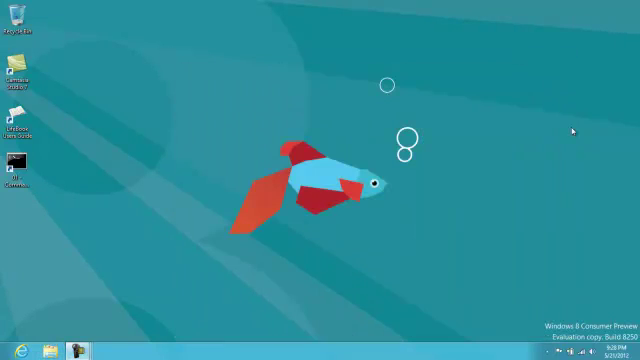
mouse_move(224, 330)
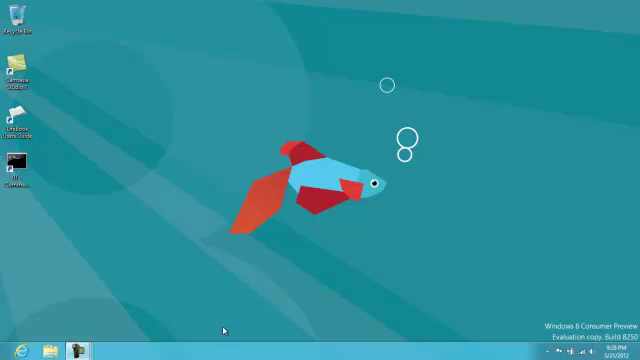
mouse_move(224, 330)
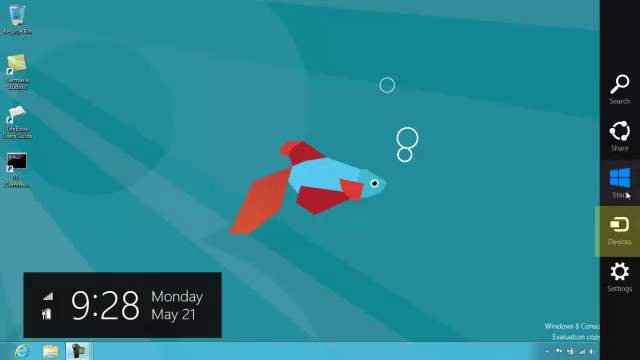
mouse_move(620, 236)
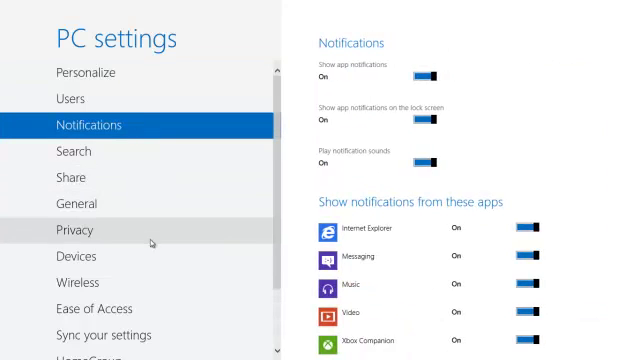
Step: Show the Wireless page, then the Ease of Access page in PC settings
left_click(76, 280)
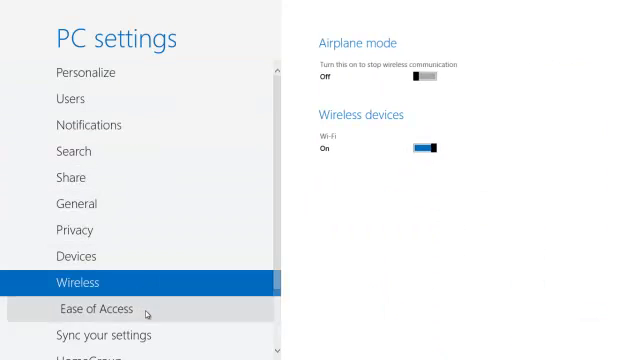
left_click(96, 308)
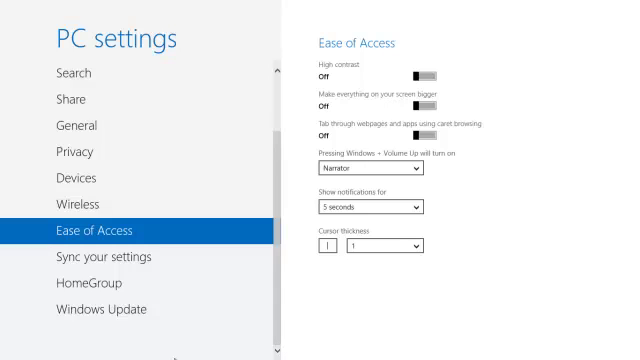
mouse_move(620, 180)
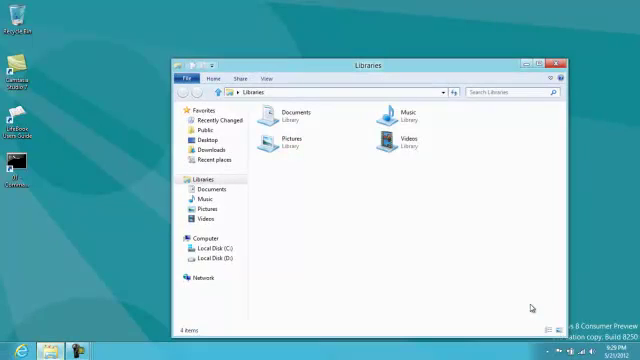
Step: Close the Libraries window to return to the desktop
left_click(552, 60)
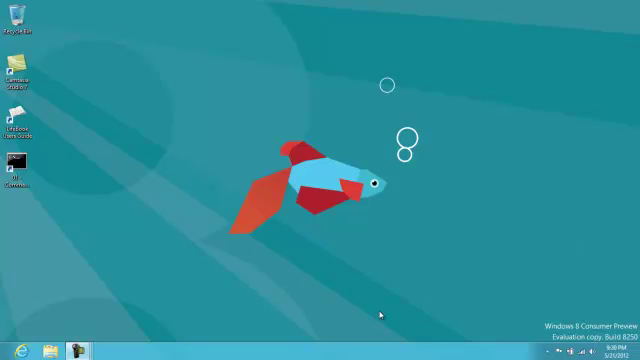
mouse_move(246, 332)
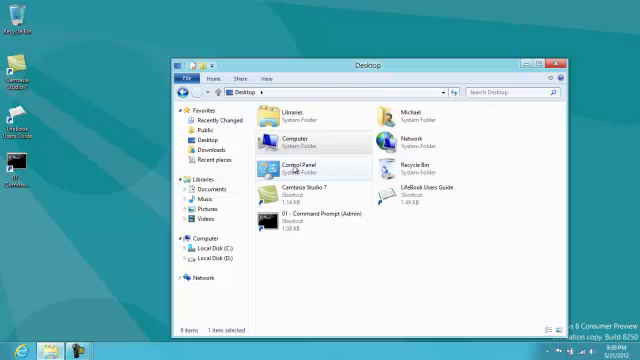
mouse_move(296, 166)
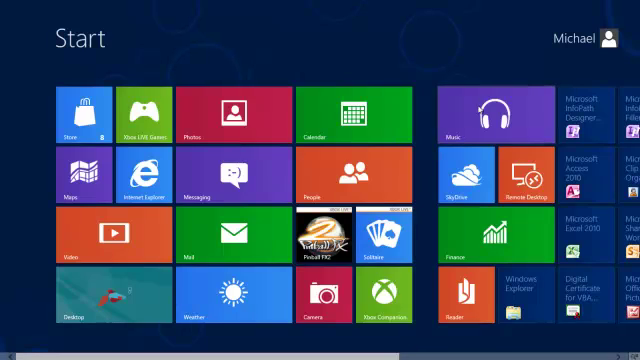
Step: Show the account menu with change picture, lock and sign out from the user name
left_click(608, 36)
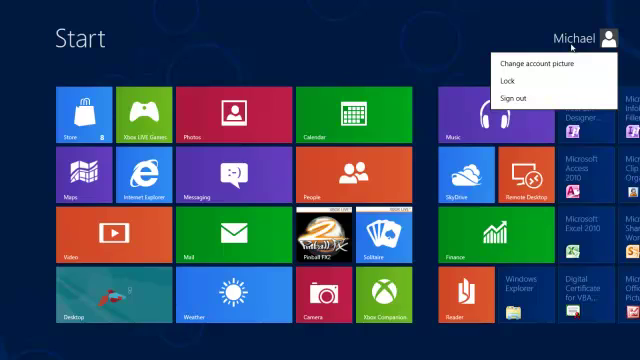
mouse_move(408, 48)
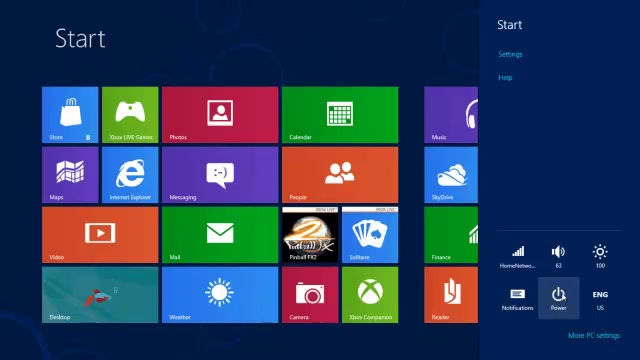
Step: Show the Settings charm's power menu offering Sleep, Shut down and Restart
left_click(548, 292)
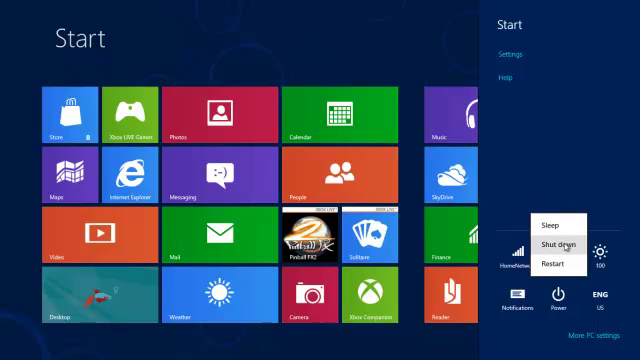